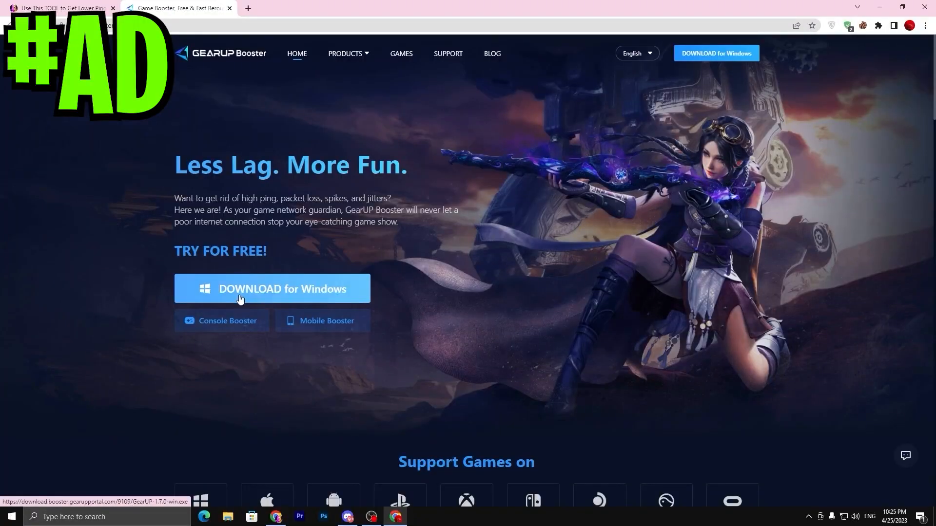
Download GearUP Booster, pick Fortnite and boost it on the Middle East server
click(272, 289)
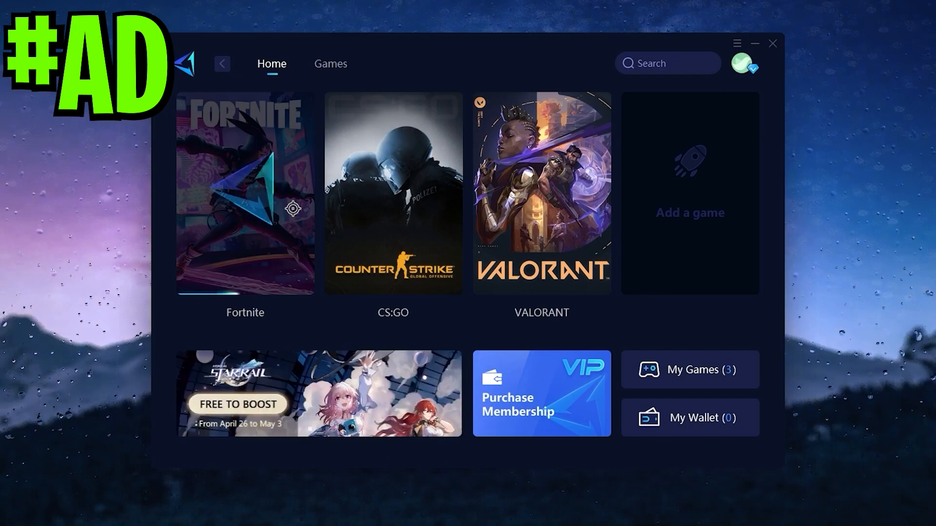
click(244, 193)
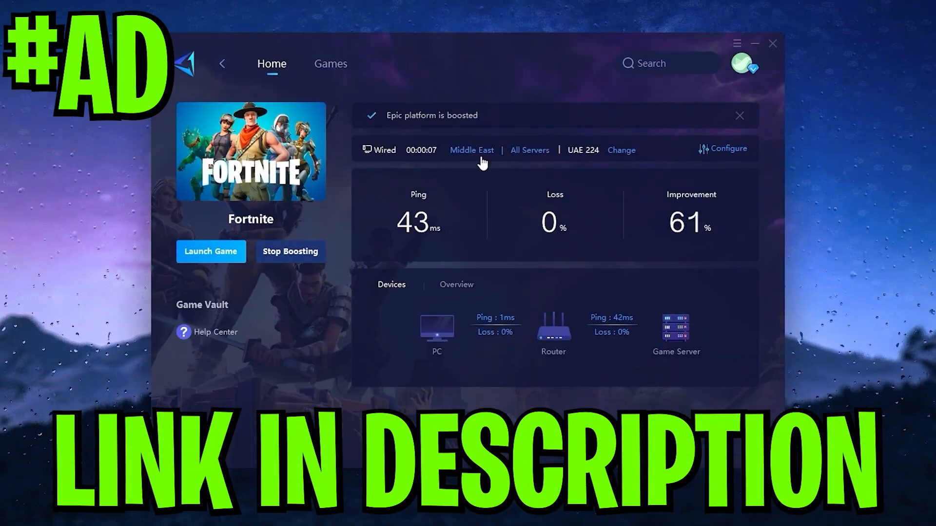
click(740, 115)
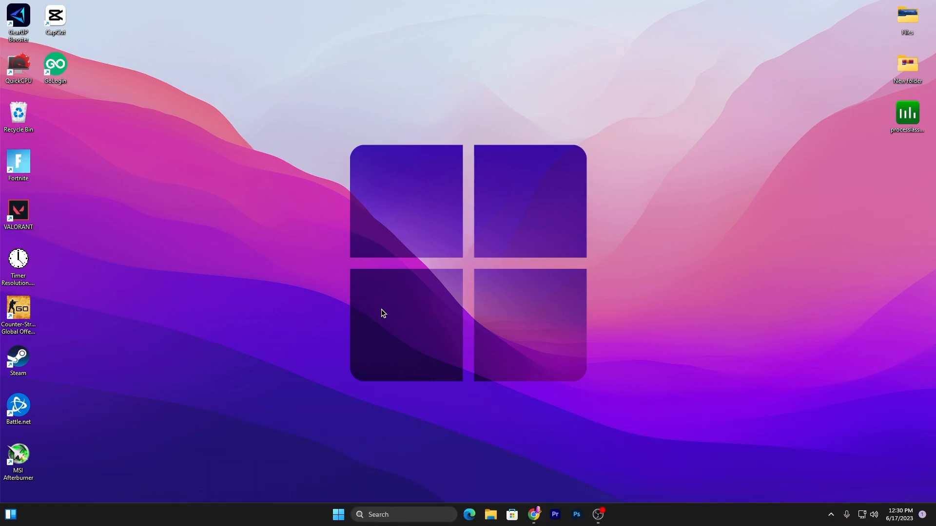
Open the %temp% folder from the Run box
key(Win+r)
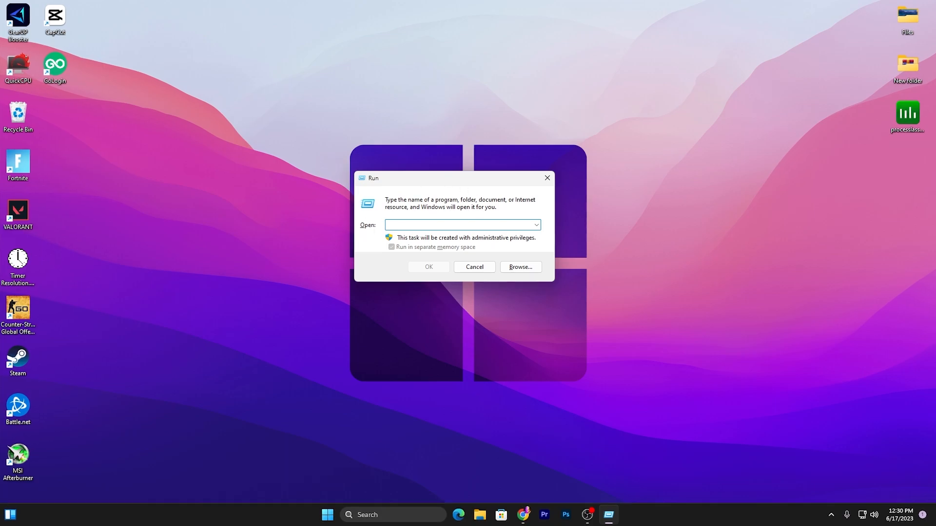
text(%localappdata%)
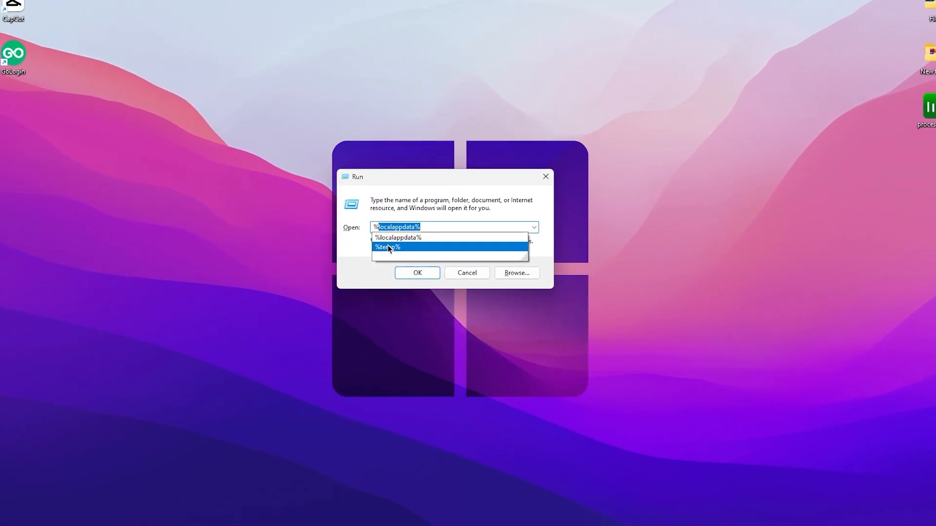
click(387, 247)
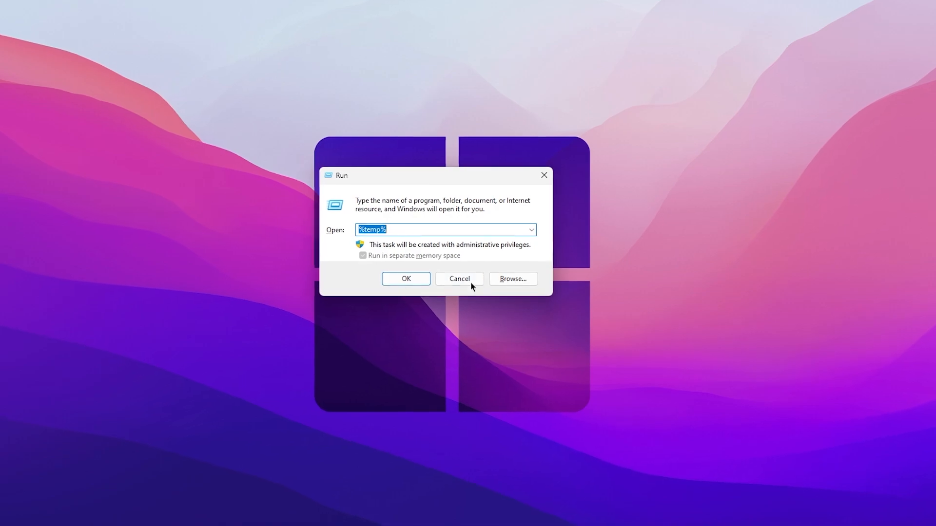
click(405, 278)
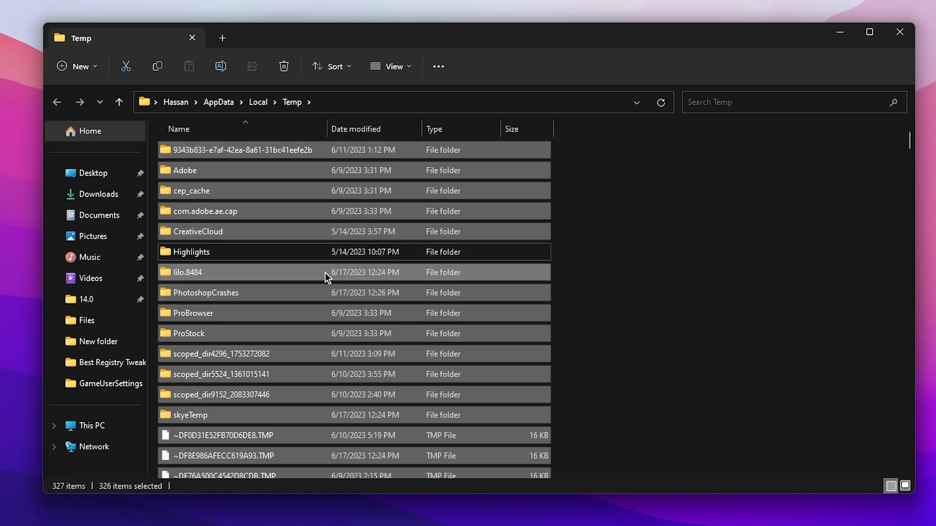
mouse_move(526, 228)
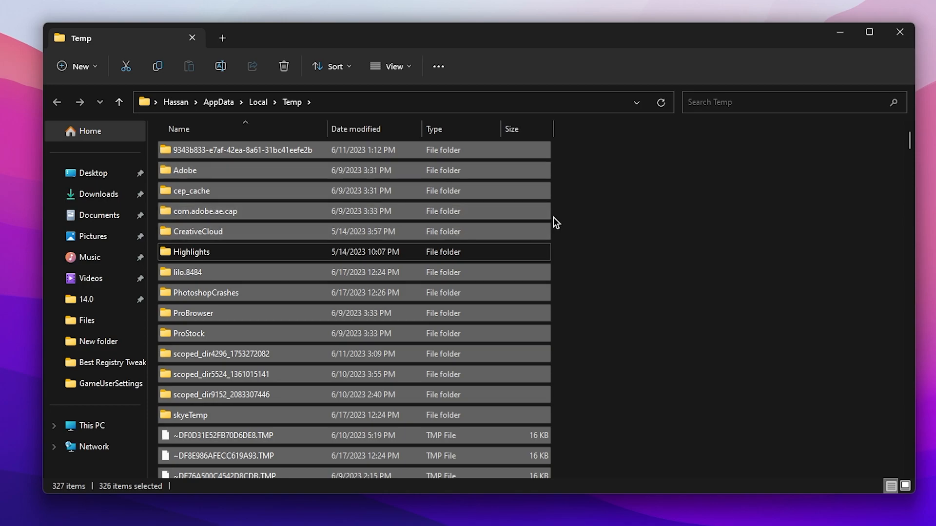
Delete all Temp folder contents, skipping the in-use items, leaving 24
click(283, 66)
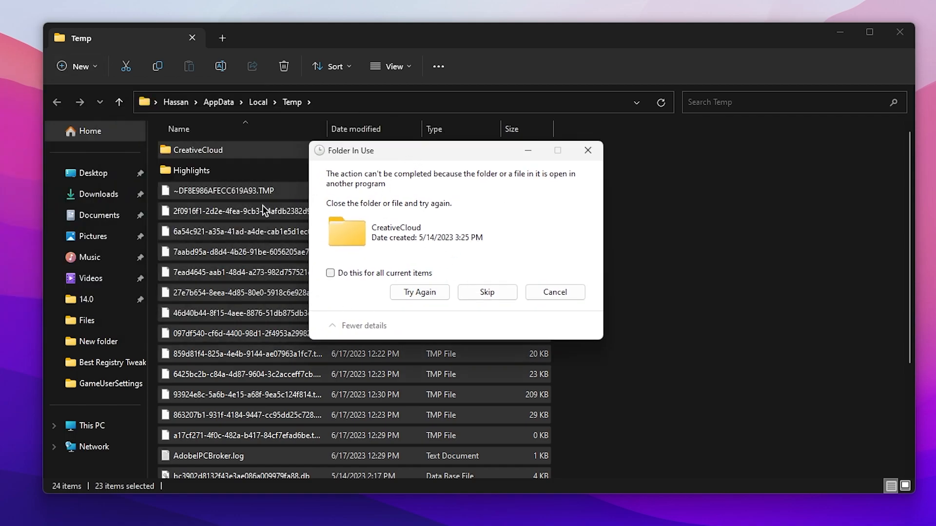
click(487, 292)
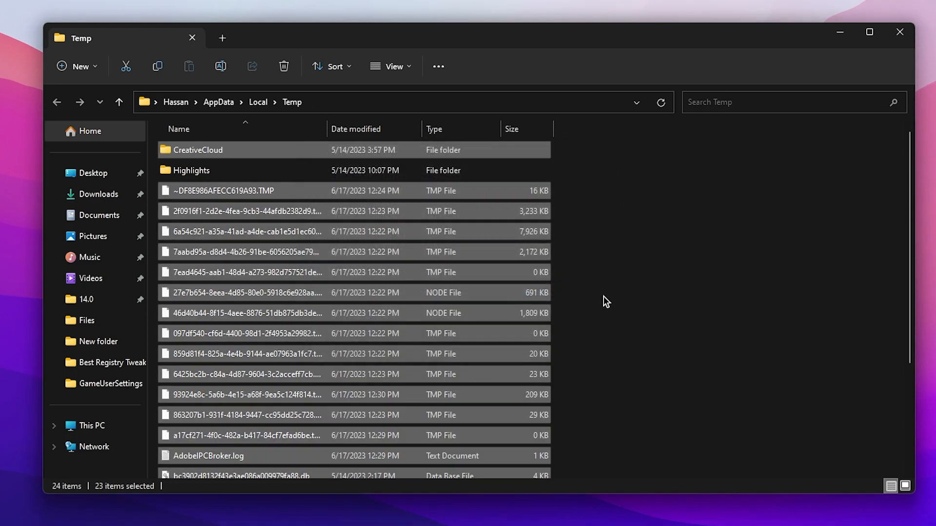
scroll(down, 3)
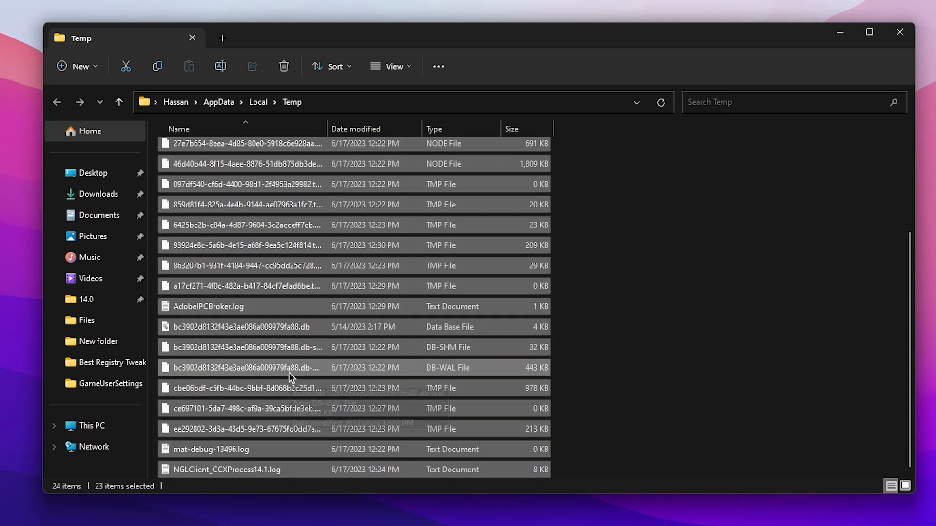
mouse_move(231, 333)
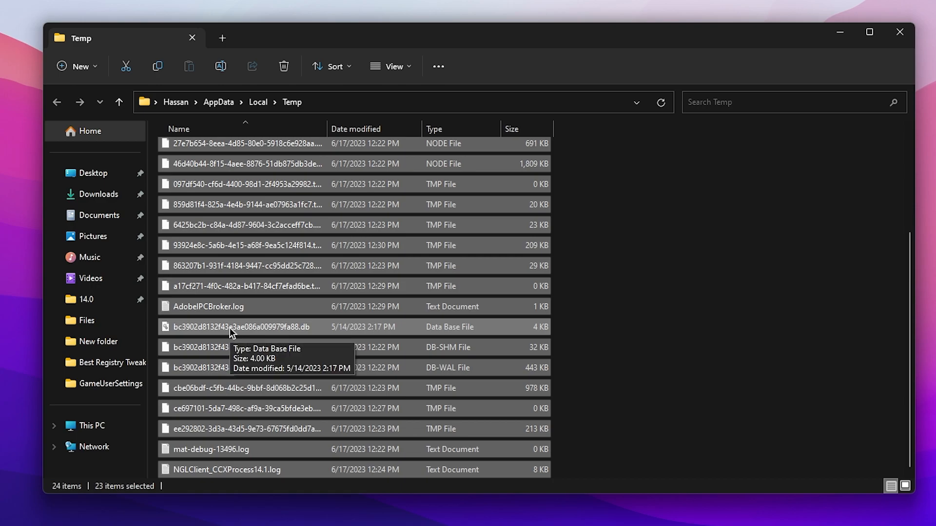
mouse_move(31, 225)
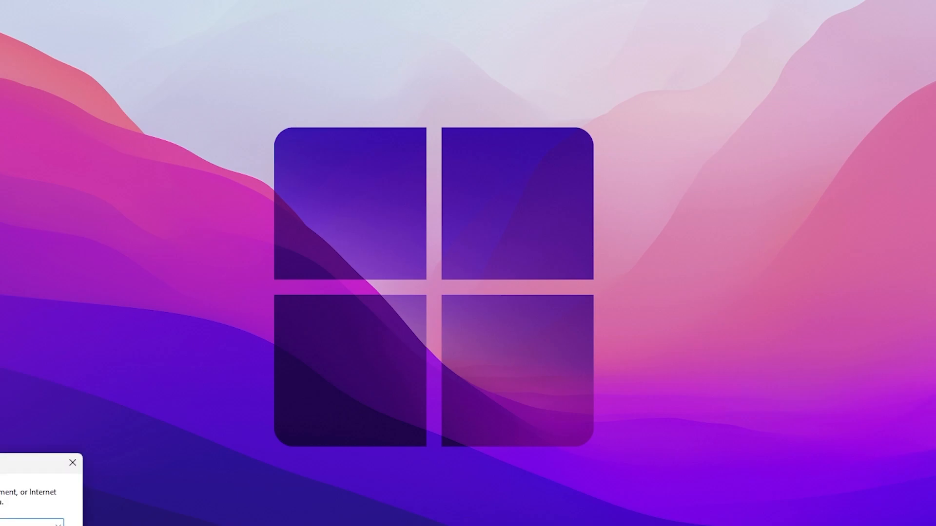
Open the Prefetch folder, clear it to one file, and close the window
text(PRE)
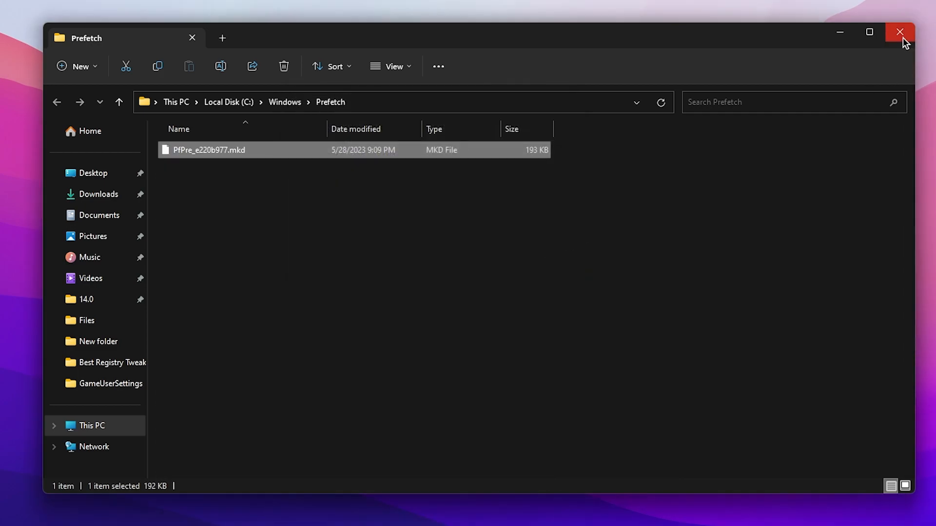
click(899, 32)
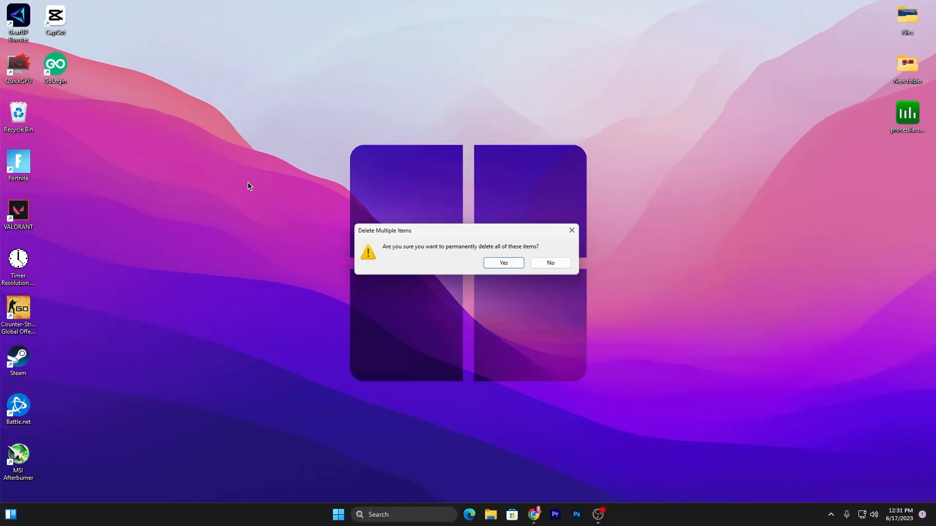
Confirm permanent deletion and drag the Process Lasso installer to the desktop centre
click(503, 263)
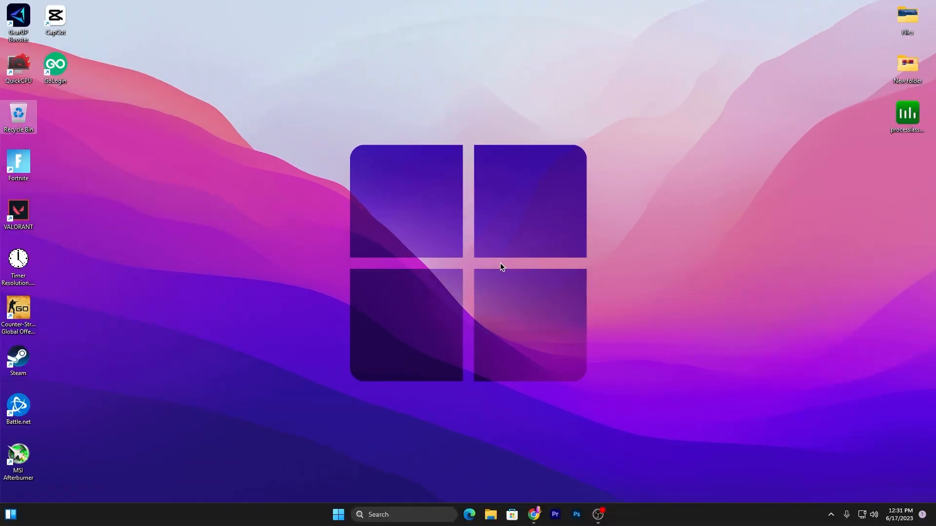
mouse_move(384, 173)
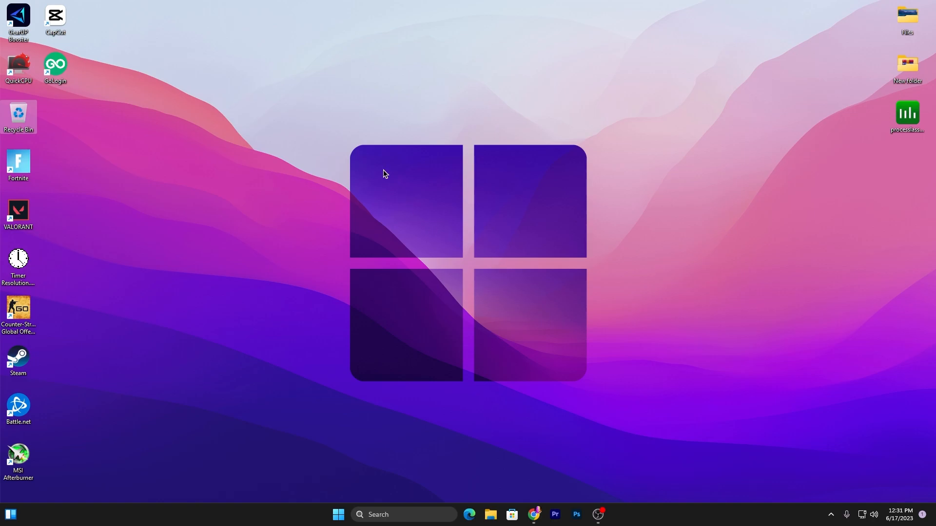
drag(906, 116, 462, 120)
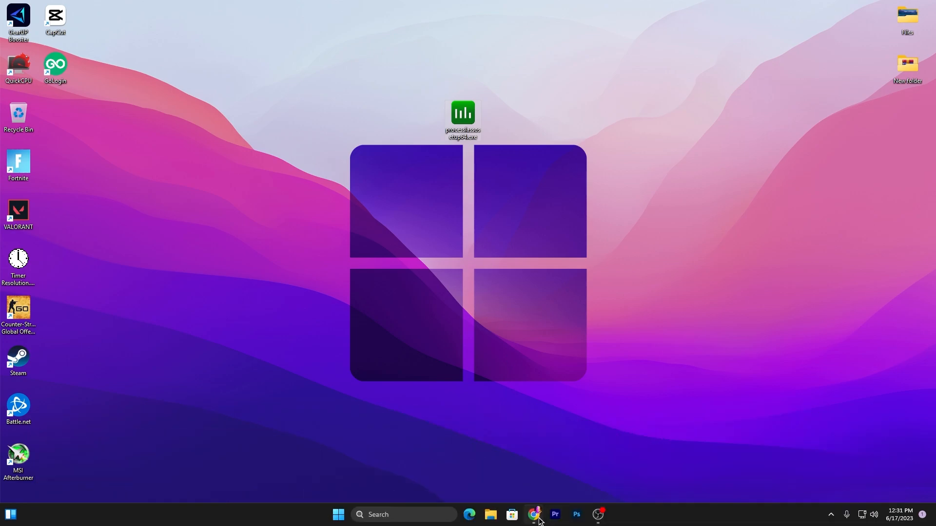
Download the Process Lasso installer from the uptopacks.com post in Chrome
click(533, 514)
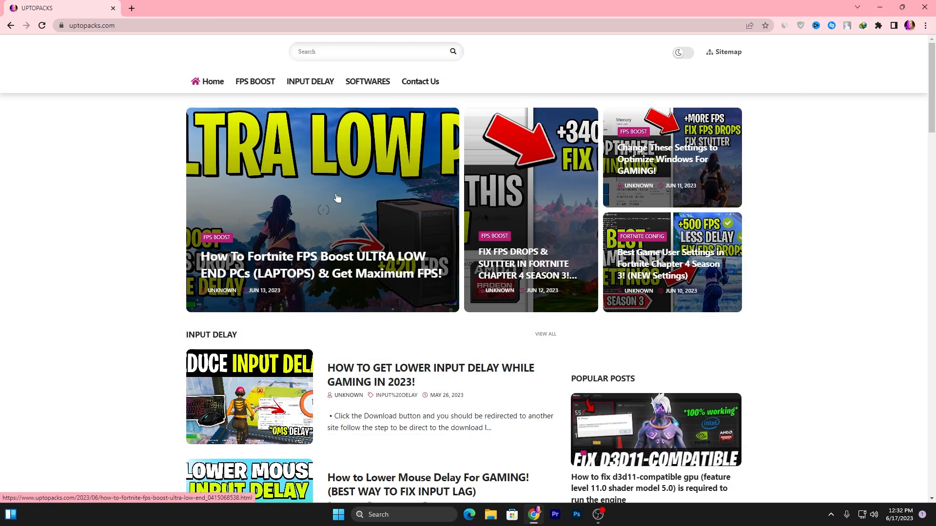
click(322, 210)
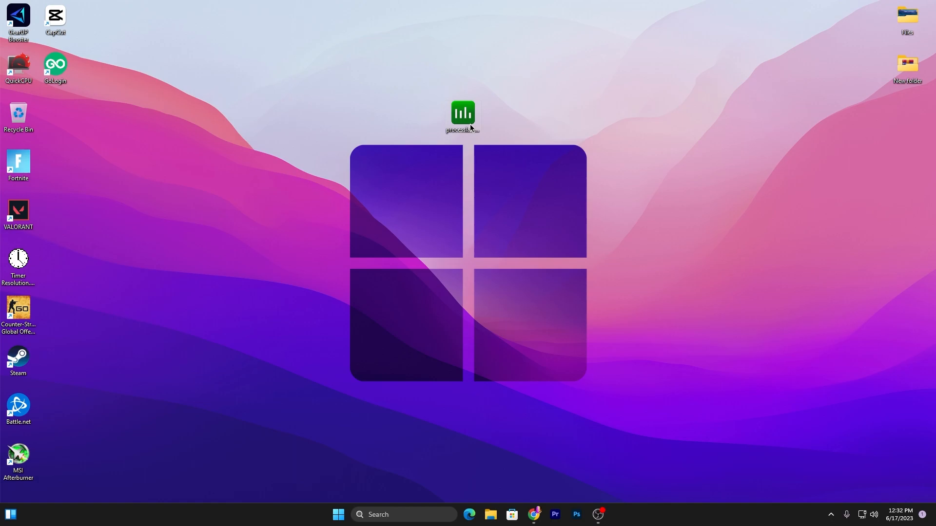
Install Process Lasso with English as the installer language
double_click(462, 113)
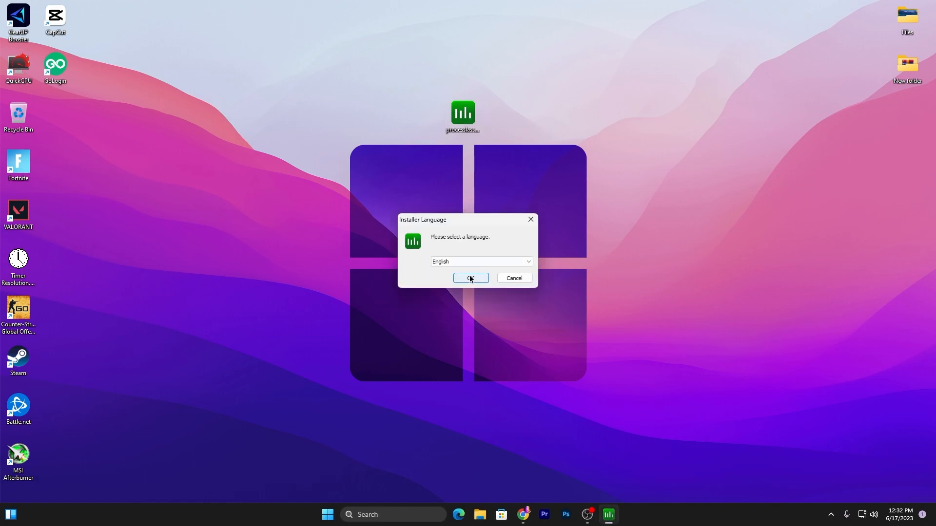
click(469, 278)
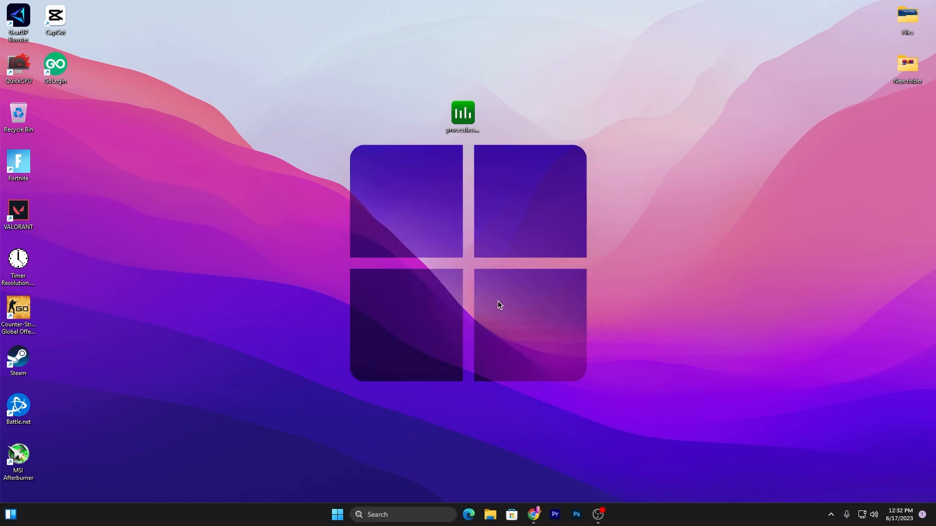
double_click(461, 113)
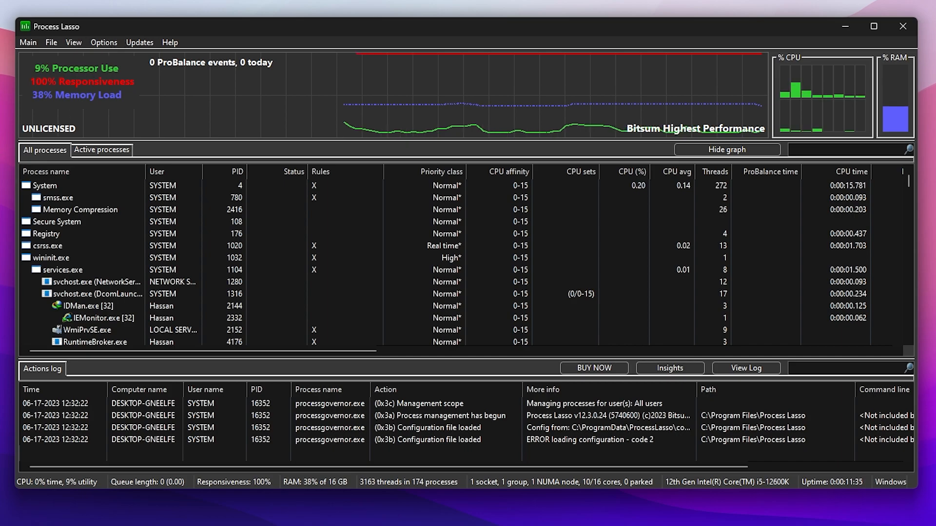
Switch the Process Lasso list to Active processes
click(62, 269)
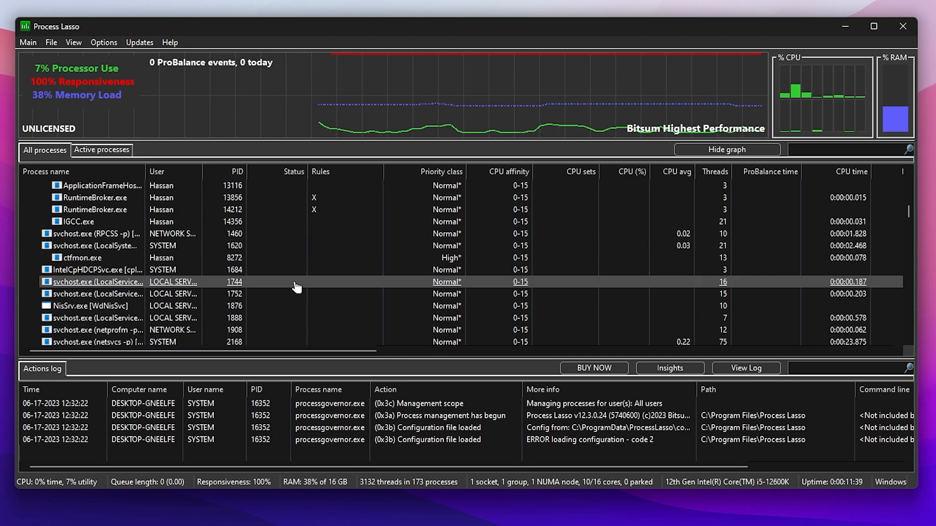
click(102, 150)
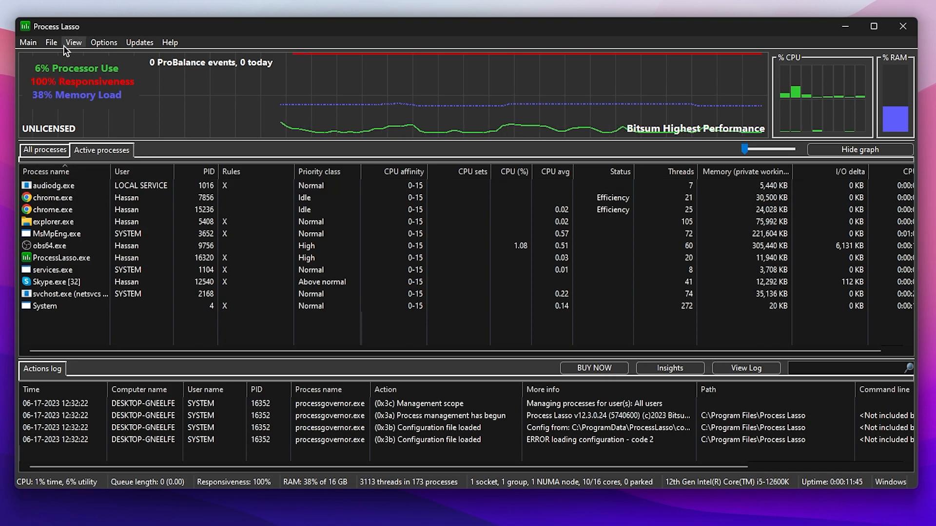
Enable Performance Mode and disable ProBalance from the Main menu
click(27, 42)
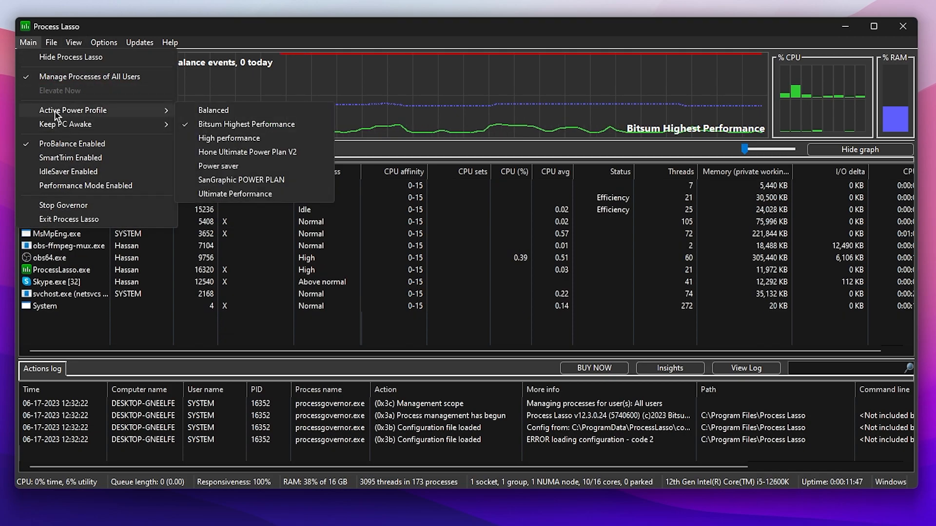
mouse_move(246, 125)
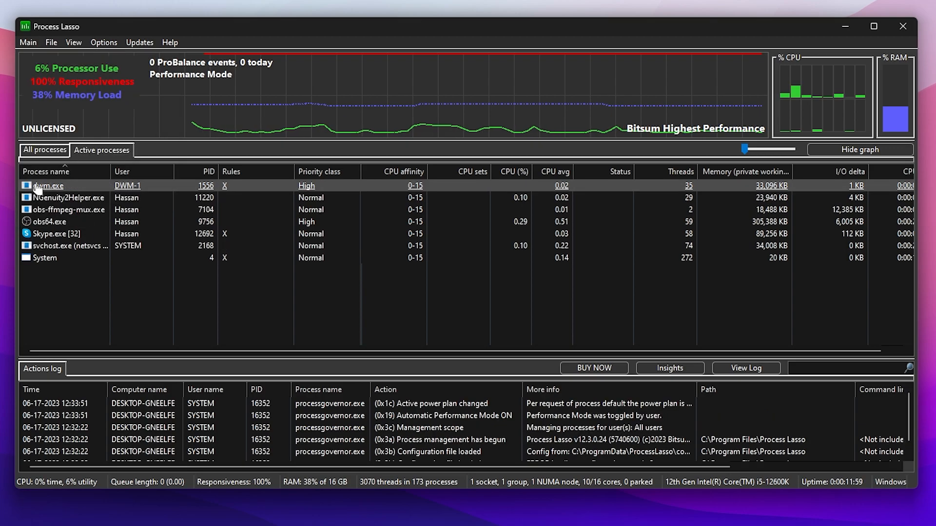
click(27, 42)
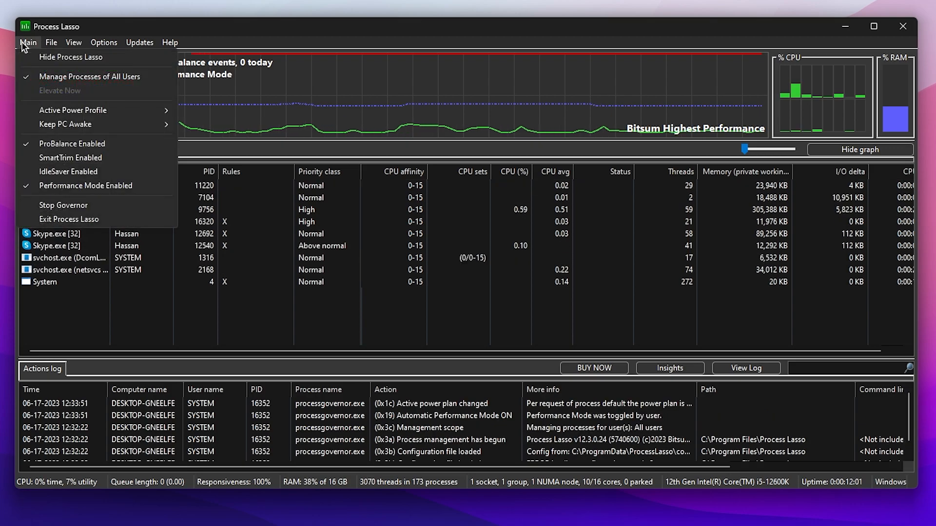
click(27, 42)
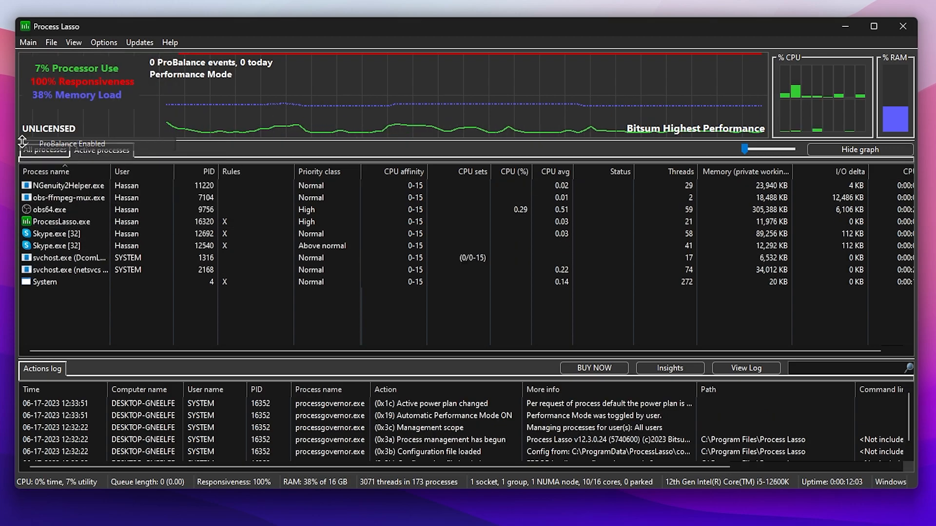
click(27, 41)
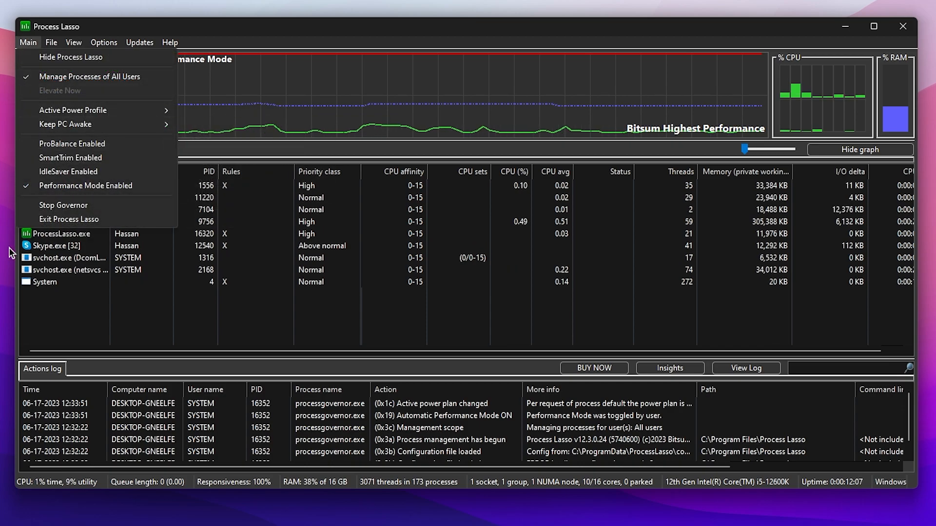
click(28, 42)
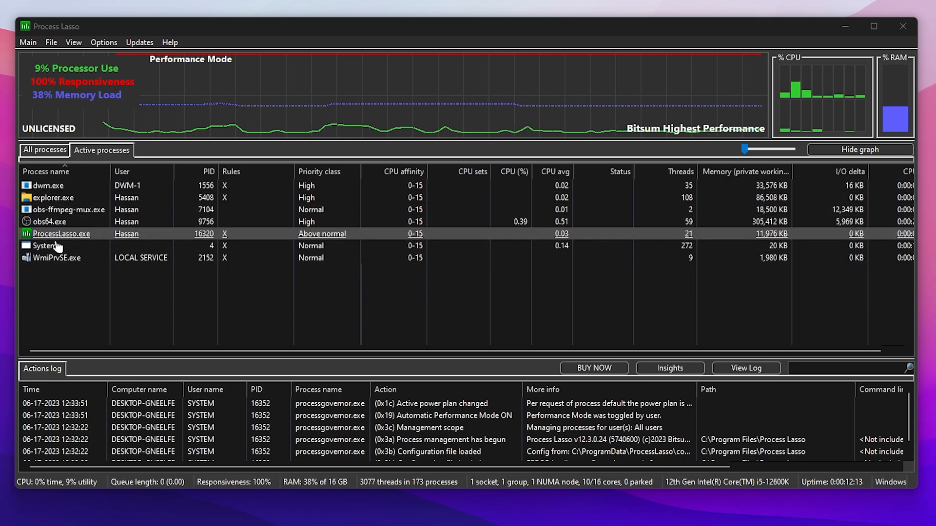
click(872, 25)
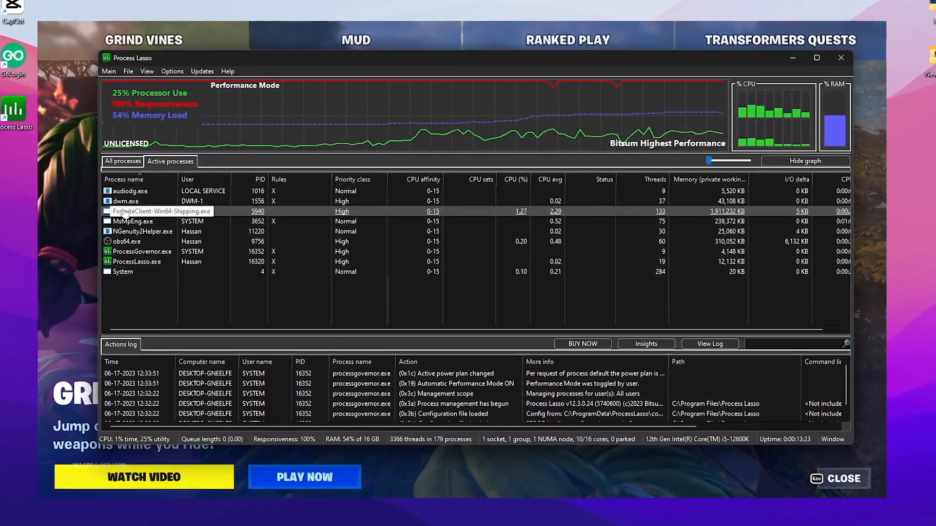
Give FortniteClient-Win64-Shipping.exe High priority and the Bitsum Highest Performance power plan
right_click(158, 211)
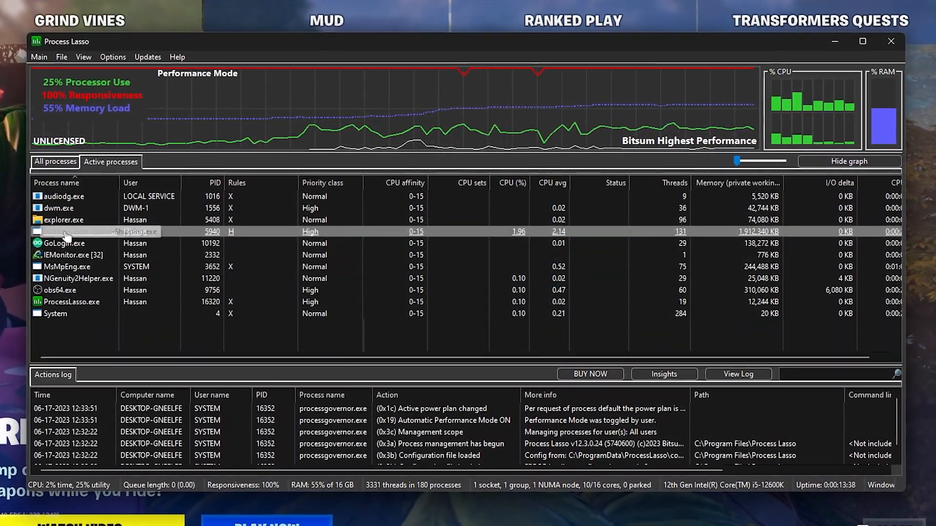
right_click(66, 232)
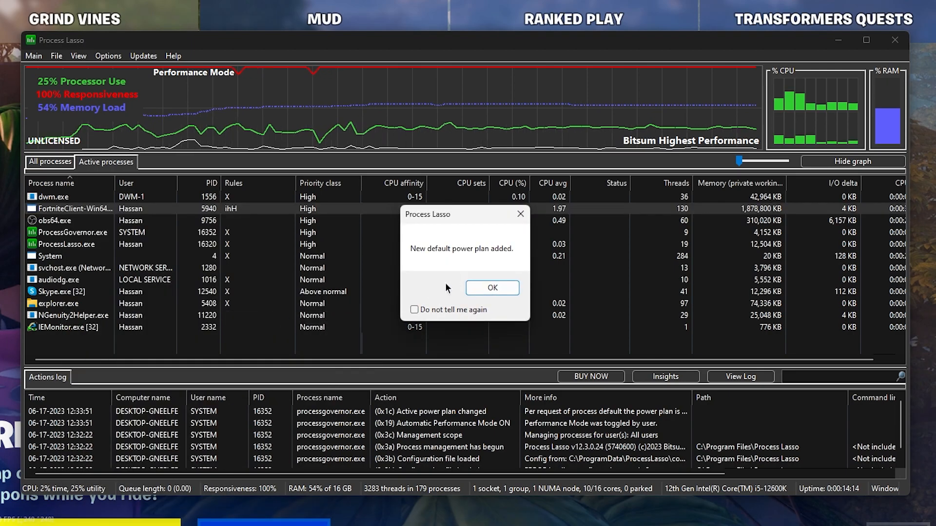
click(492, 287)
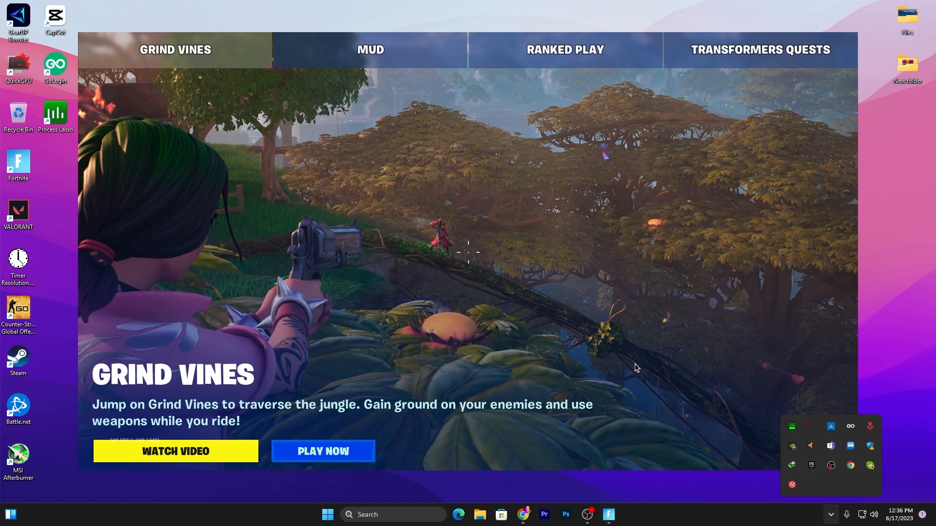
Bring the Fortnite window back to the front to resume playing the match
click(322, 450)
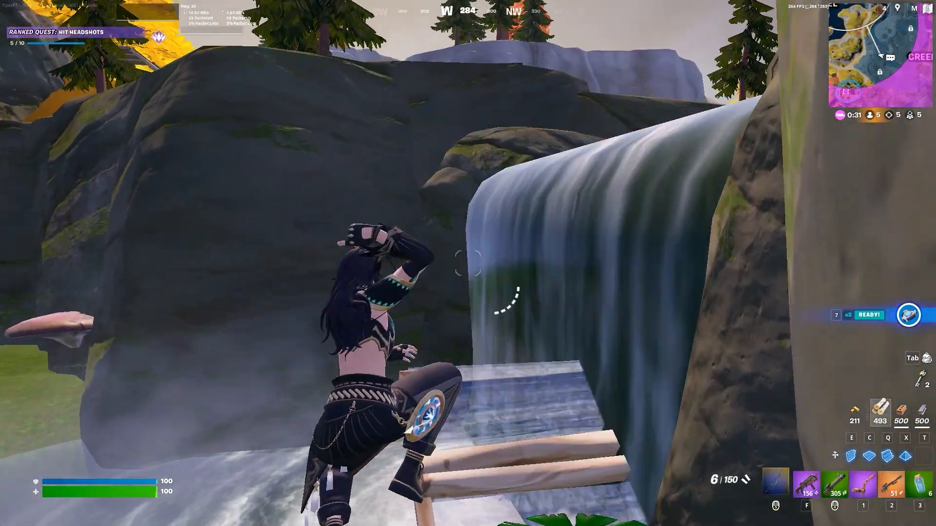